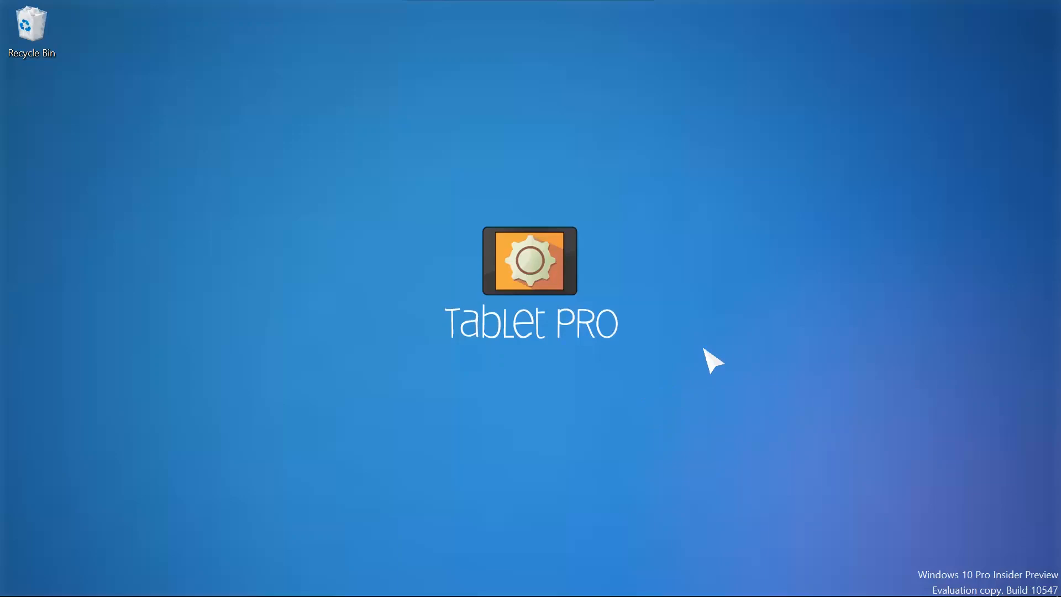
mouse_move(756, 184)
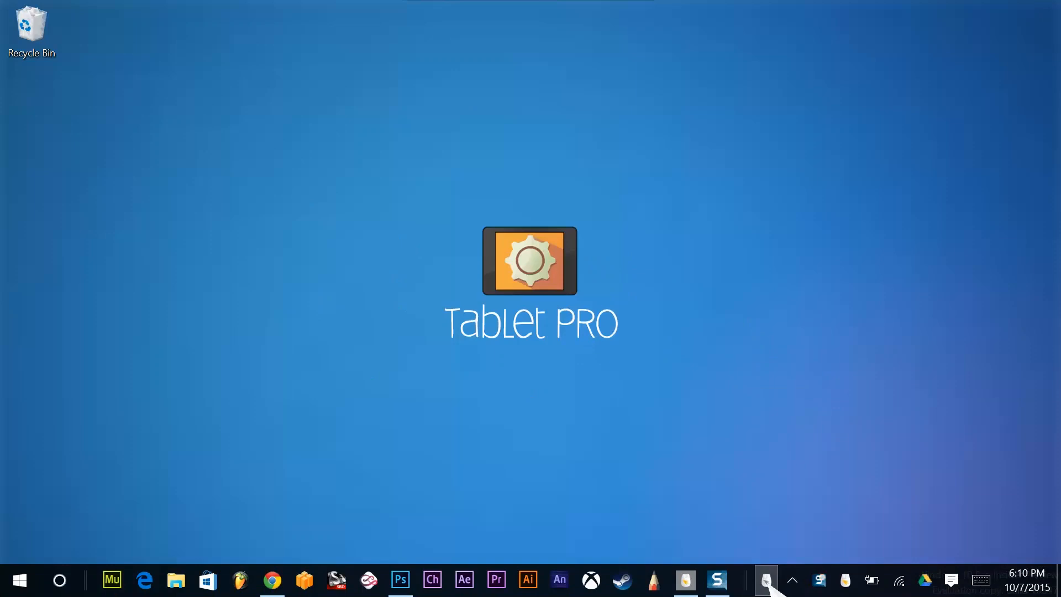
- Reveal the hidden notification-area icons to reach the Tablet PC Mouse tray icon
left_click(792, 580)
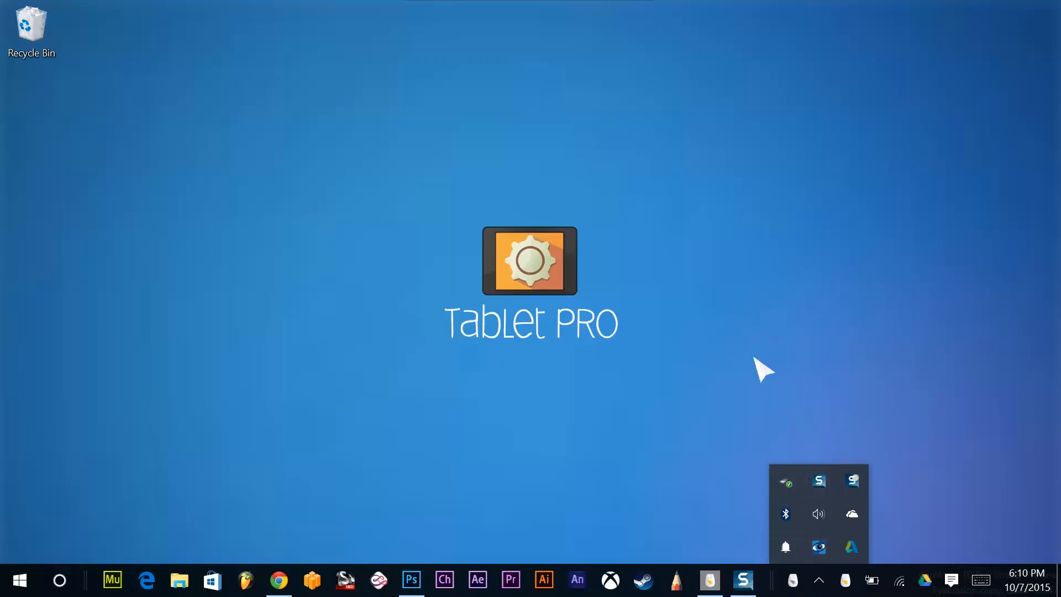
mouse_move(793, 580)
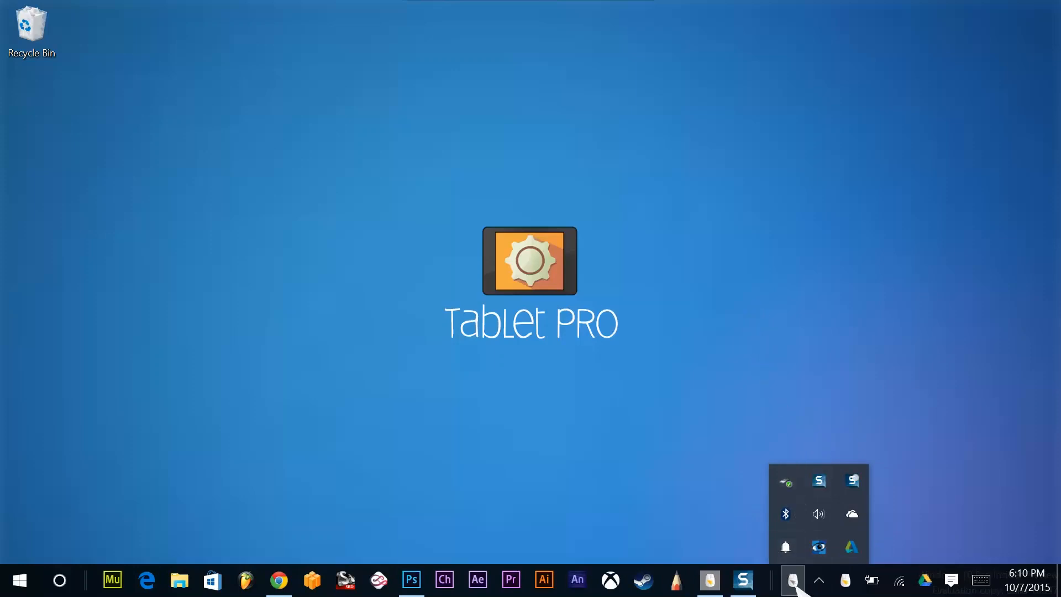
mouse_move(714, 326)
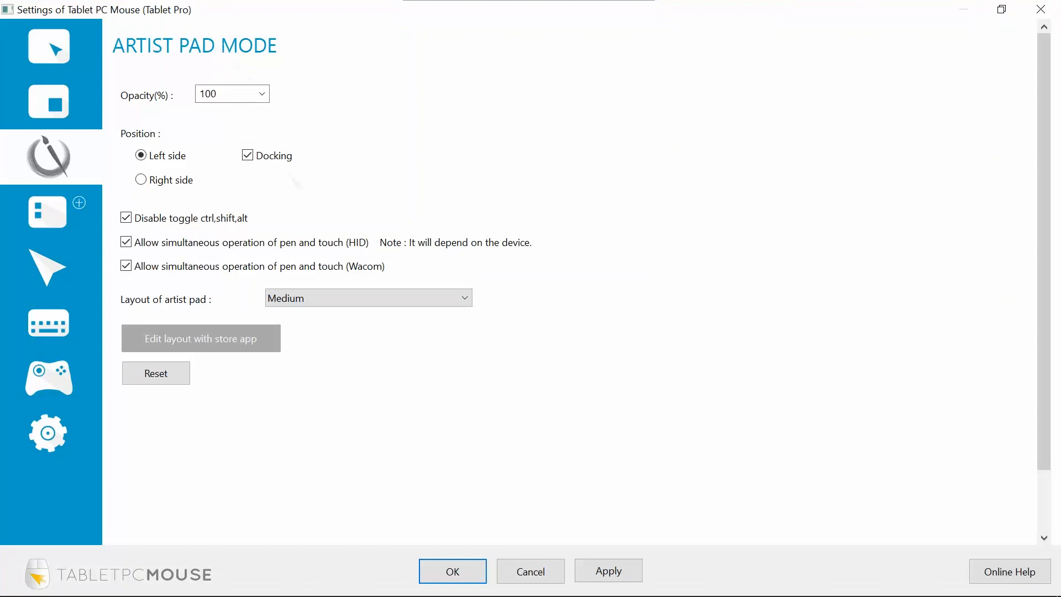
mouse_move(210, 340)
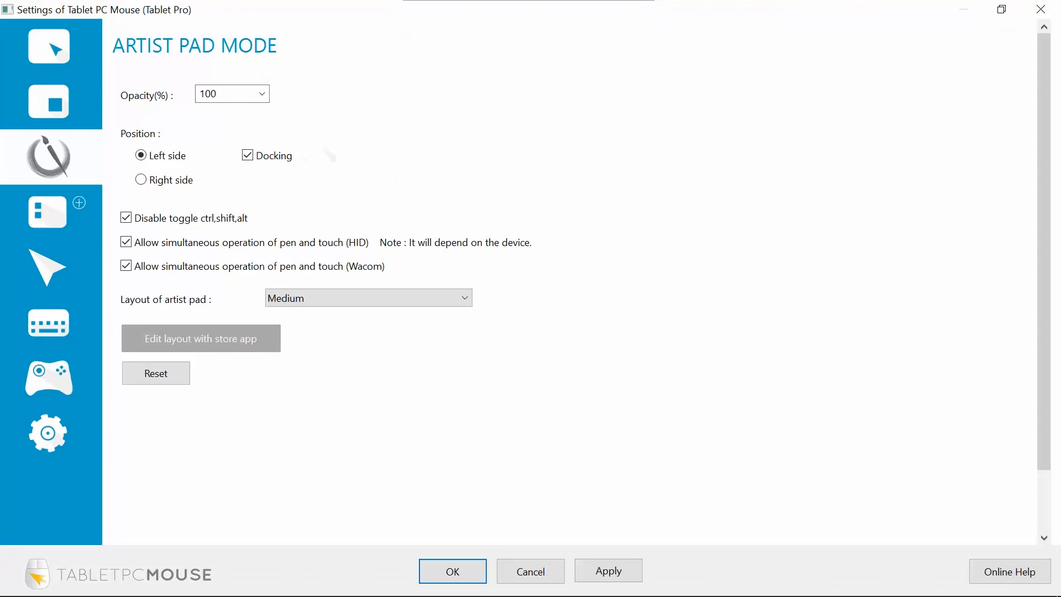
- Launch 'Edit layout with store app' from Artist Pad Mode with Left side docking kept
left_click(368, 298)
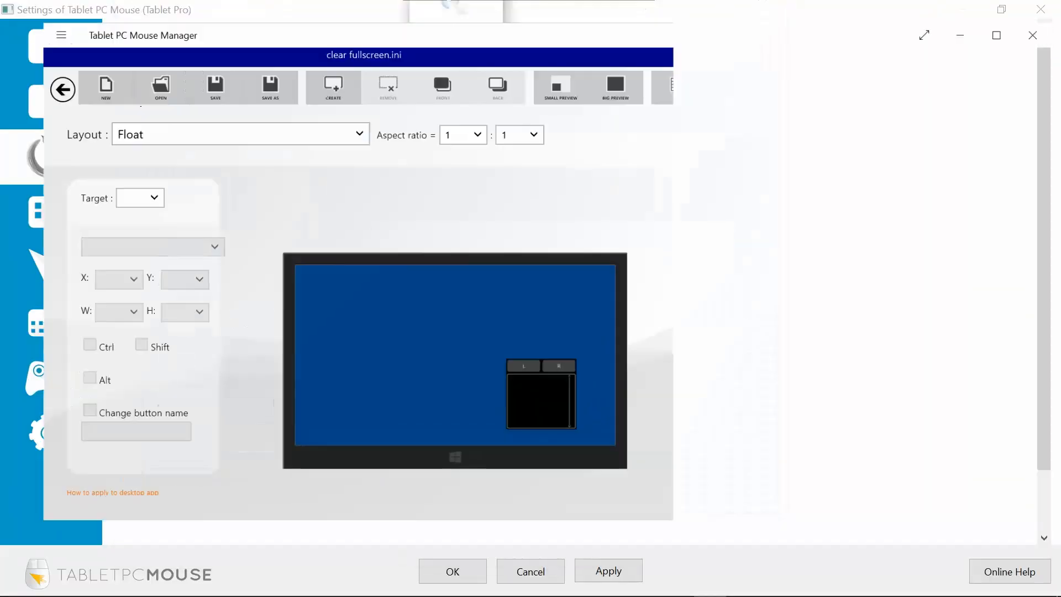
- Preview the Artist pad : Medium layout, then the Fullscreen layout in Tablet PC Mouse Manager
left_click(239, 134)
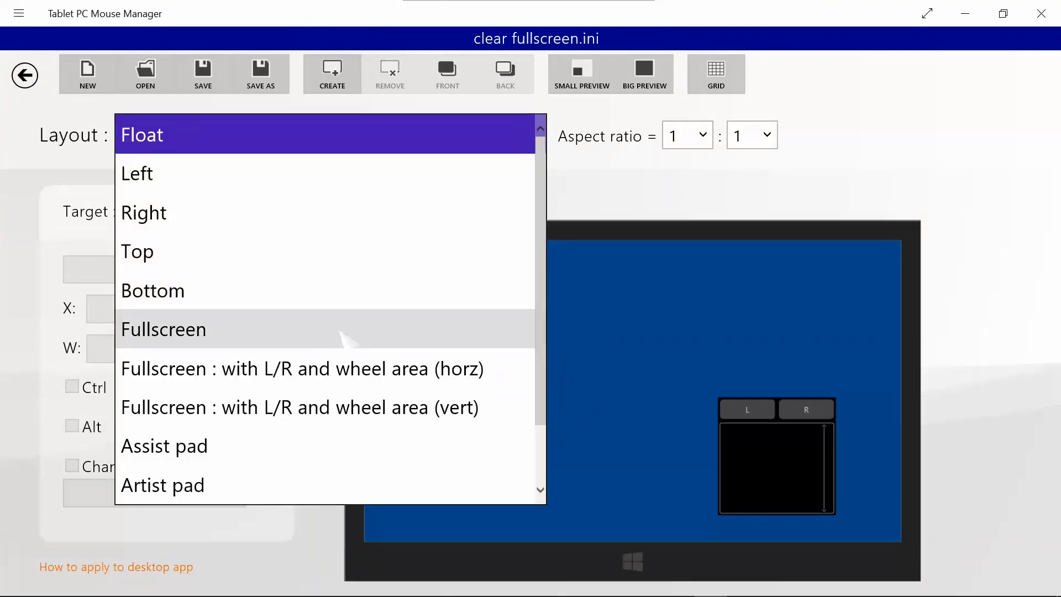
scroll("down", 3)
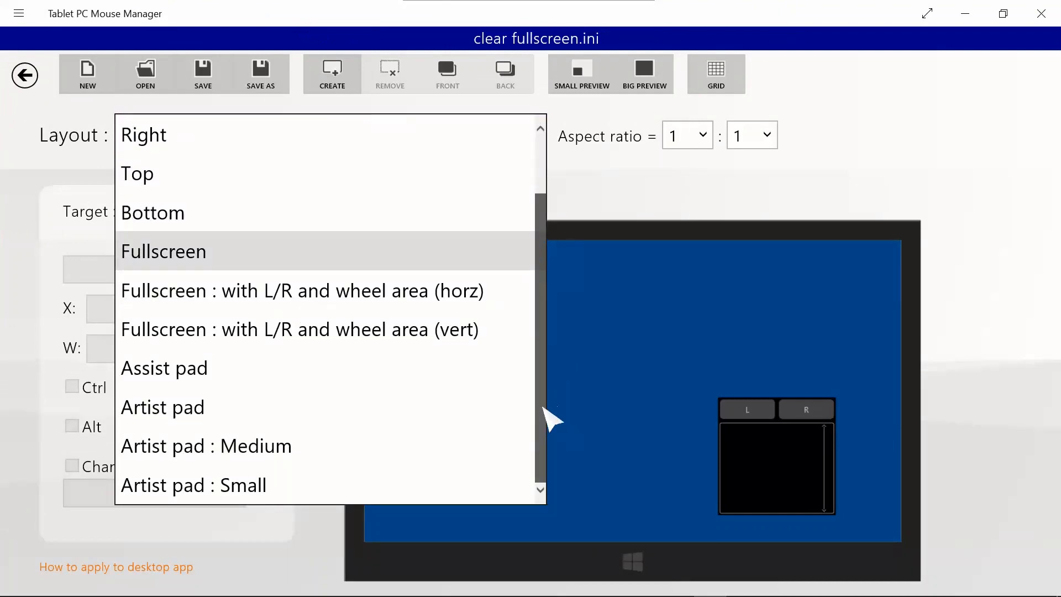
left_click(206, 445)
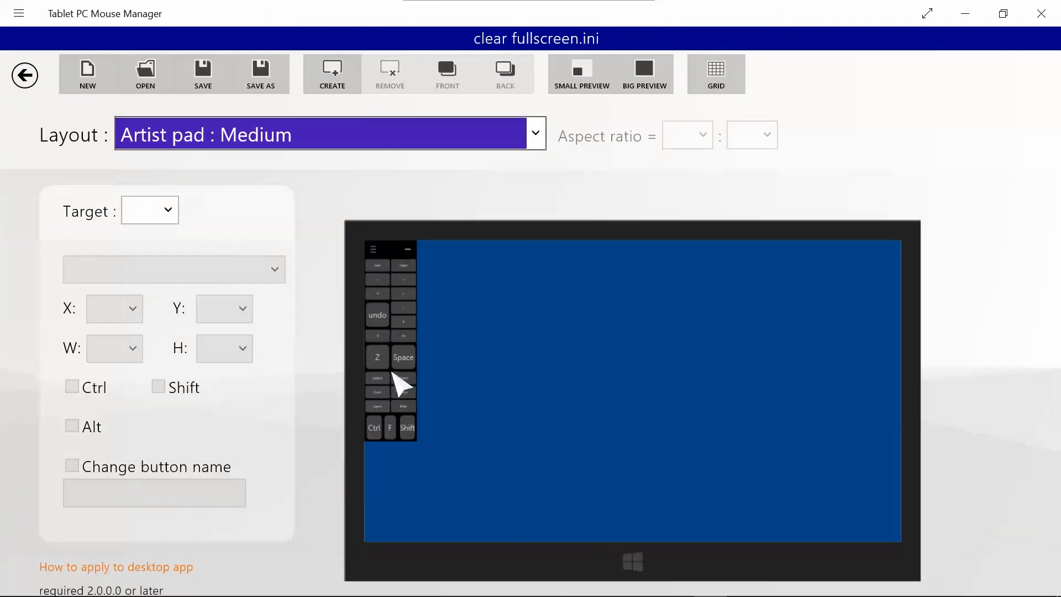
left_click(644, 75)
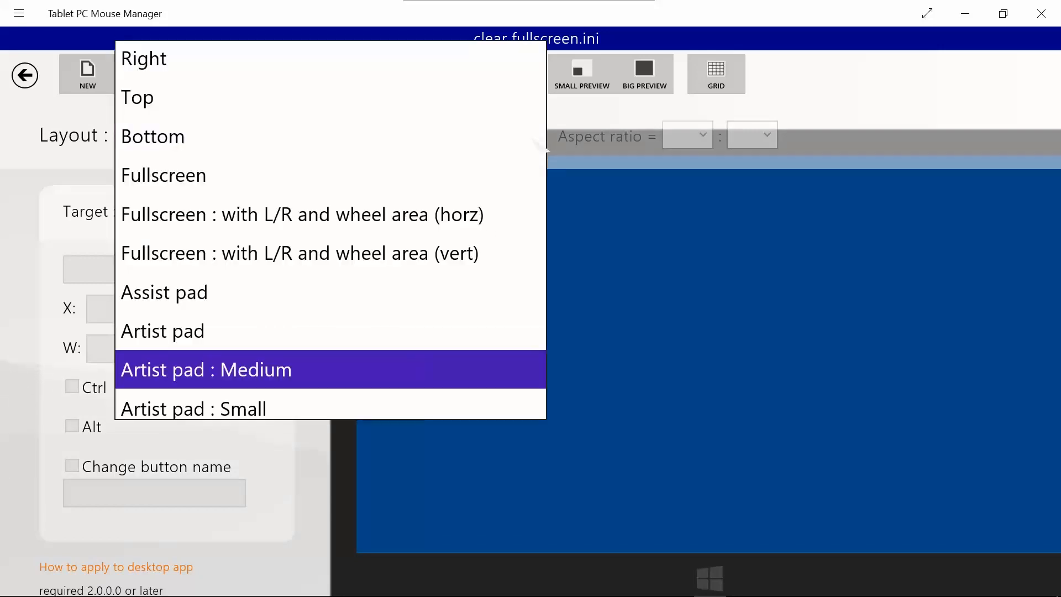
left_click(164, 176)
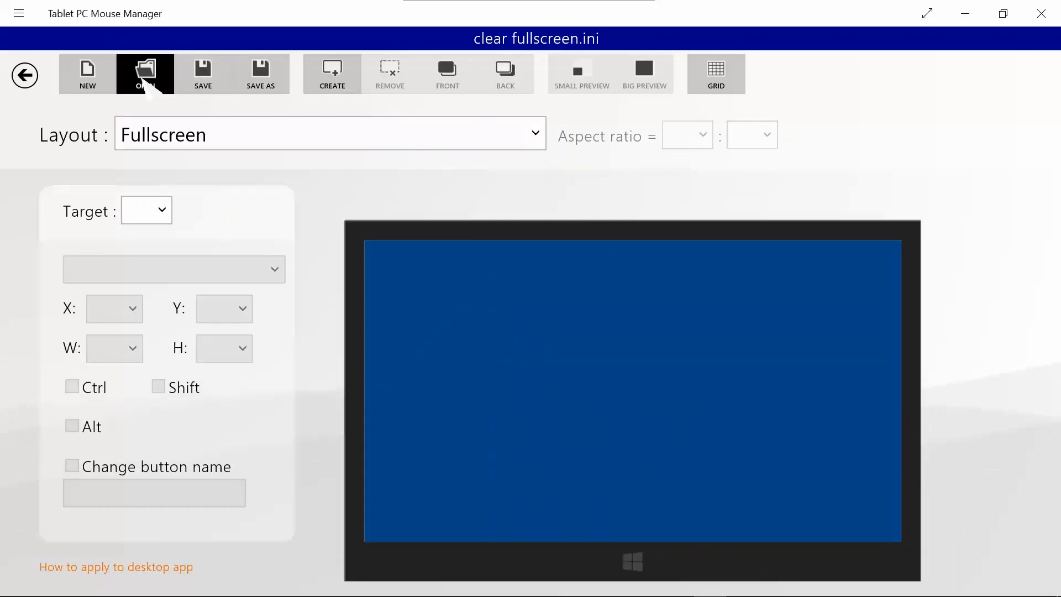
- Load the saved left.ini layout file into the manager
left_click(145, 73)
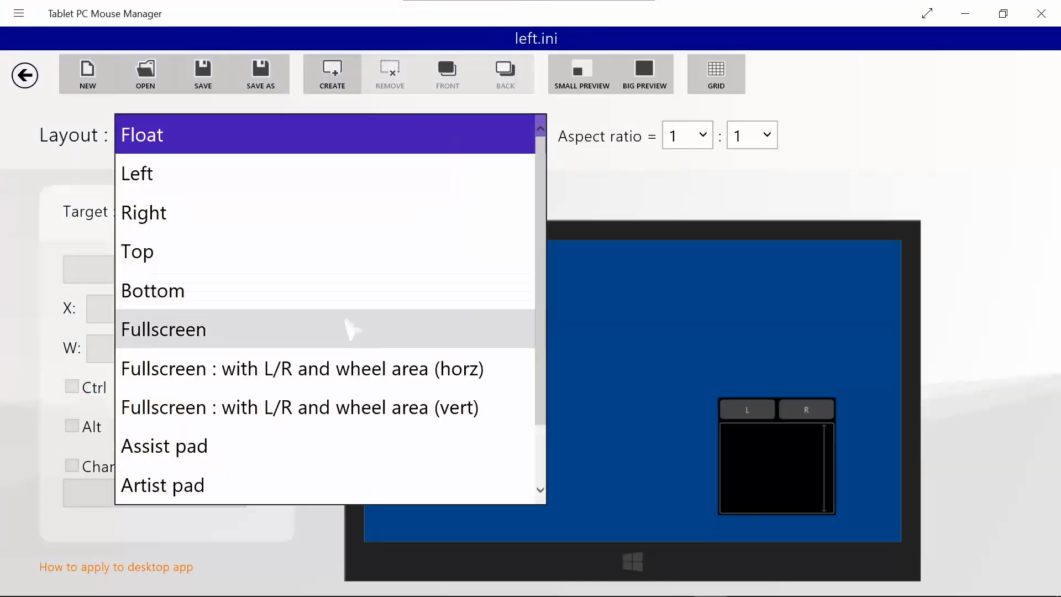
left_click(163, 329)
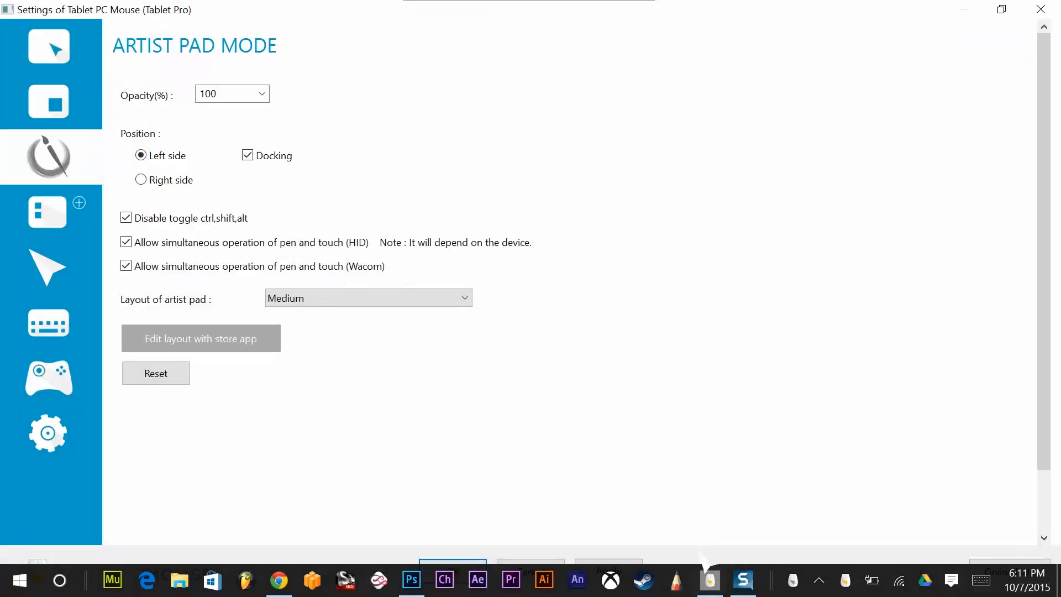
- Assign five-finger rotate left/right in fullscreen mode to the fullscreen.ini and left.ini layouts
left_click(48, 46)
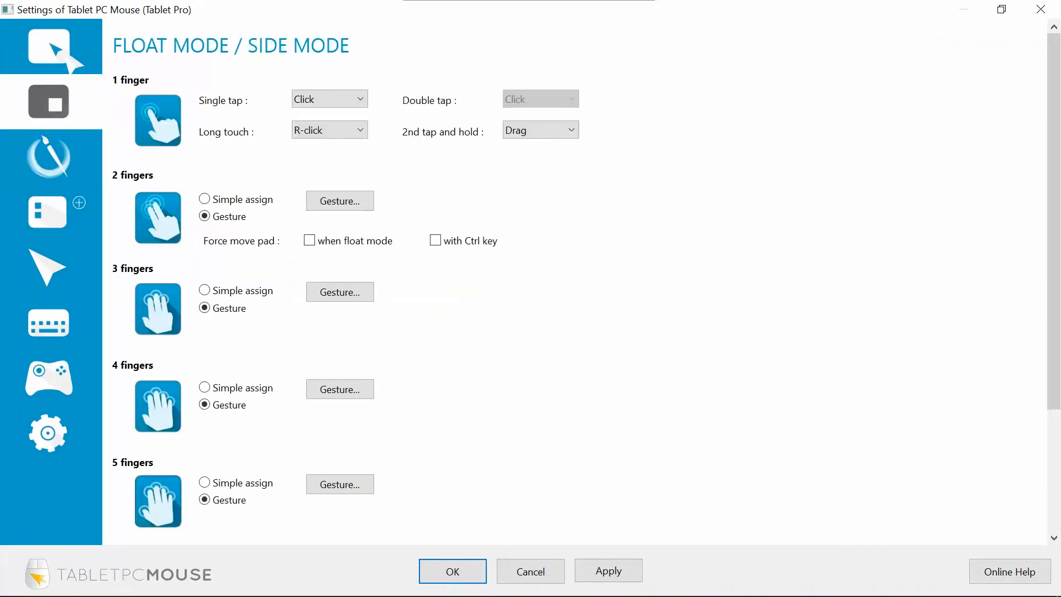
scroll("down", 3)
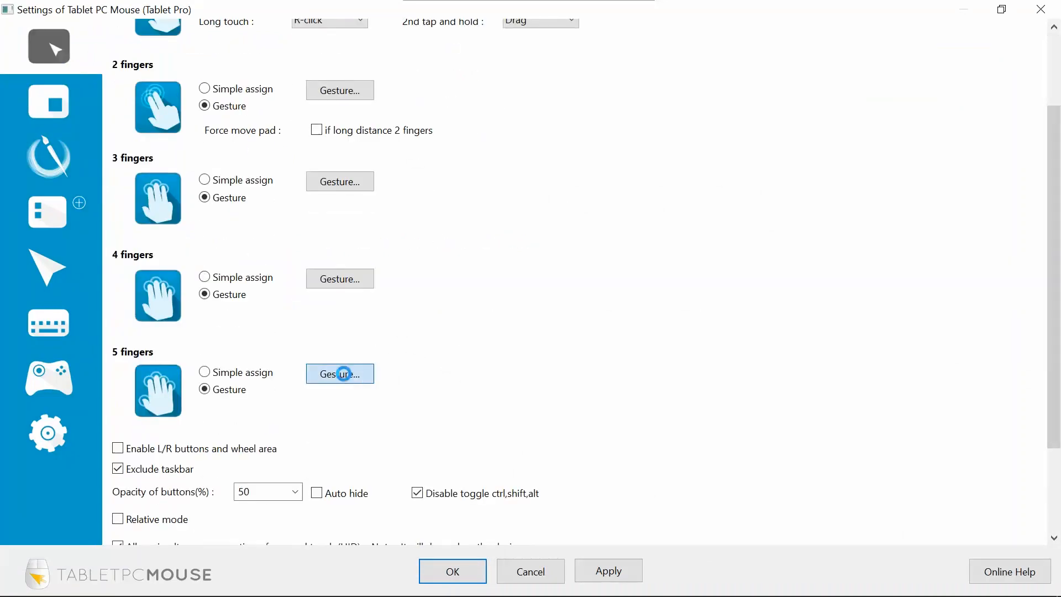
left_click(339, 374)
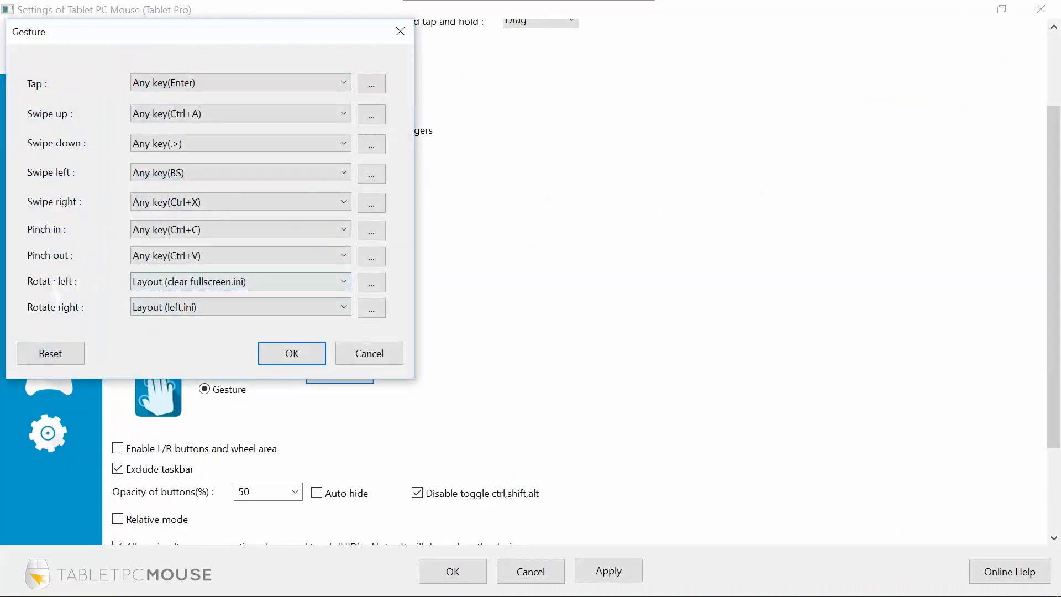
left_click(240, 282)
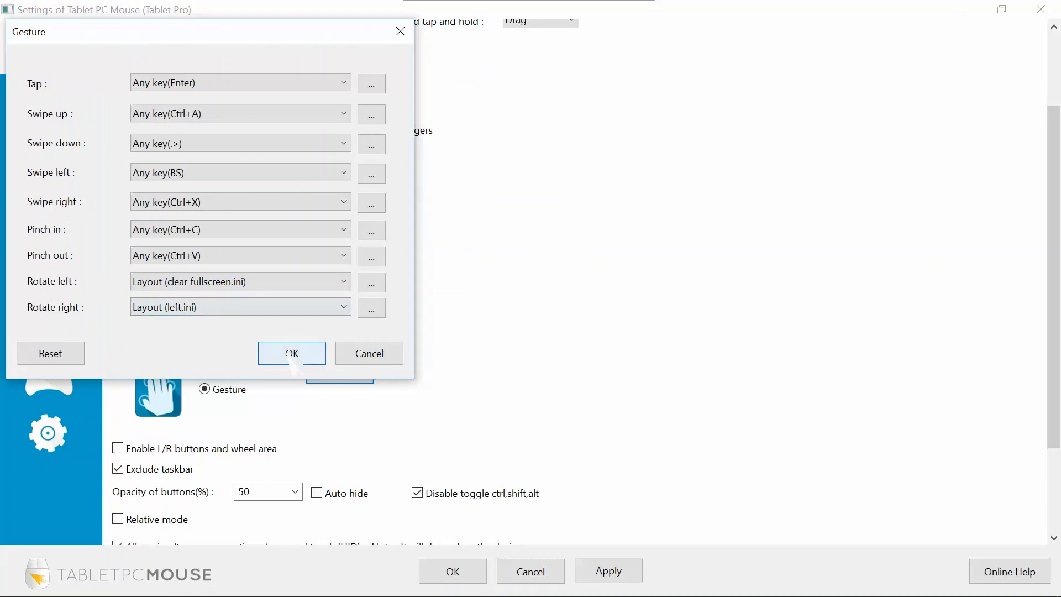
left_click(291, 352)
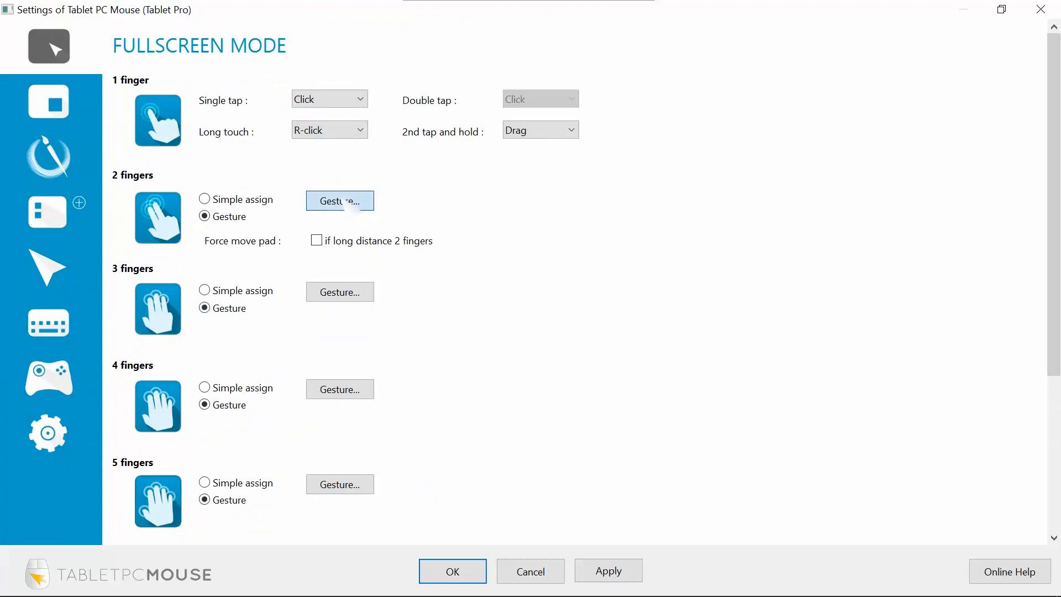
- Review the two-finger gesture assignments, then move to the Layout settings page
left_click(339, 200)
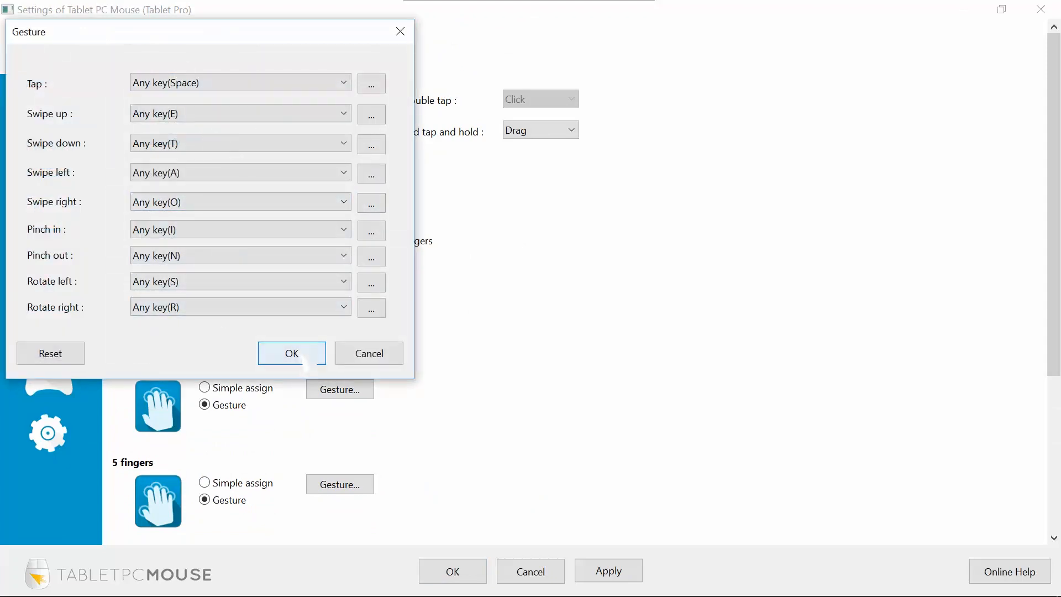
left_click(291, 353)
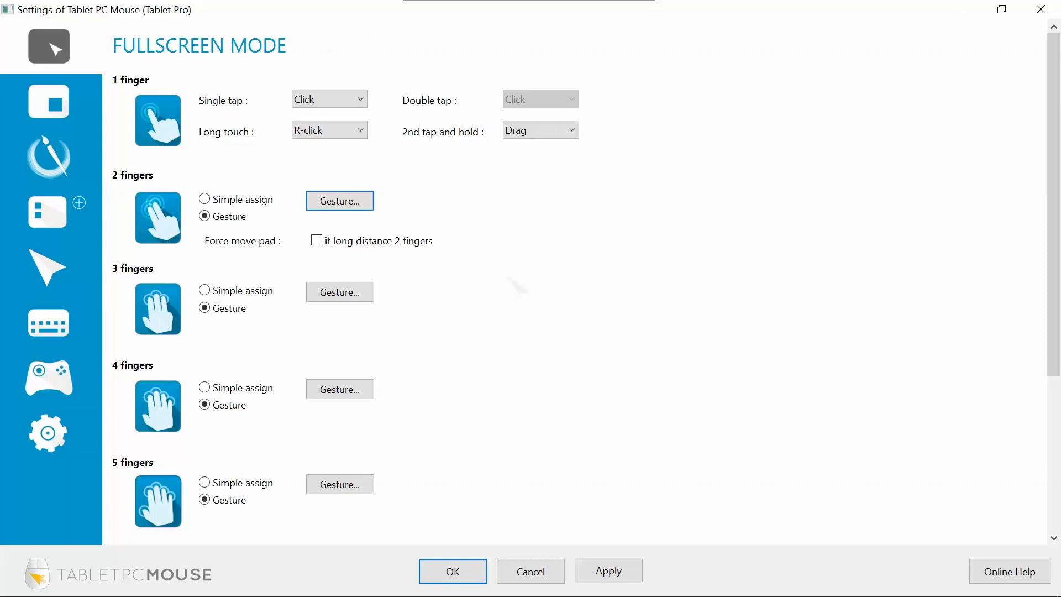
left_click(339, 200)
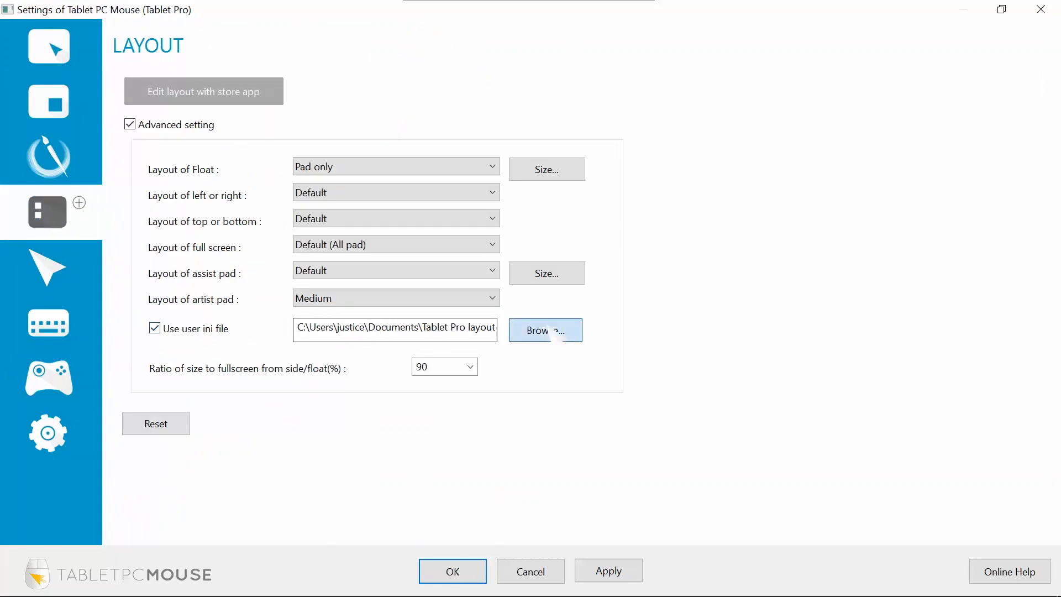
- Restore Tablet Pro settings from the saved .touchmouseptr_setting file in the layout files folder
left_click(545, 330)
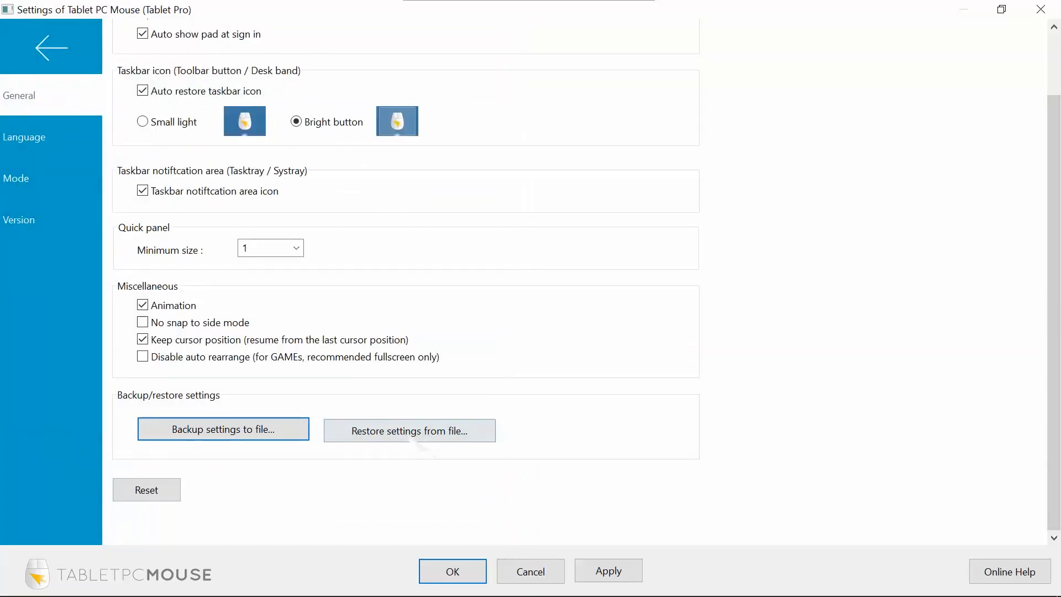
left_click(409, 430)
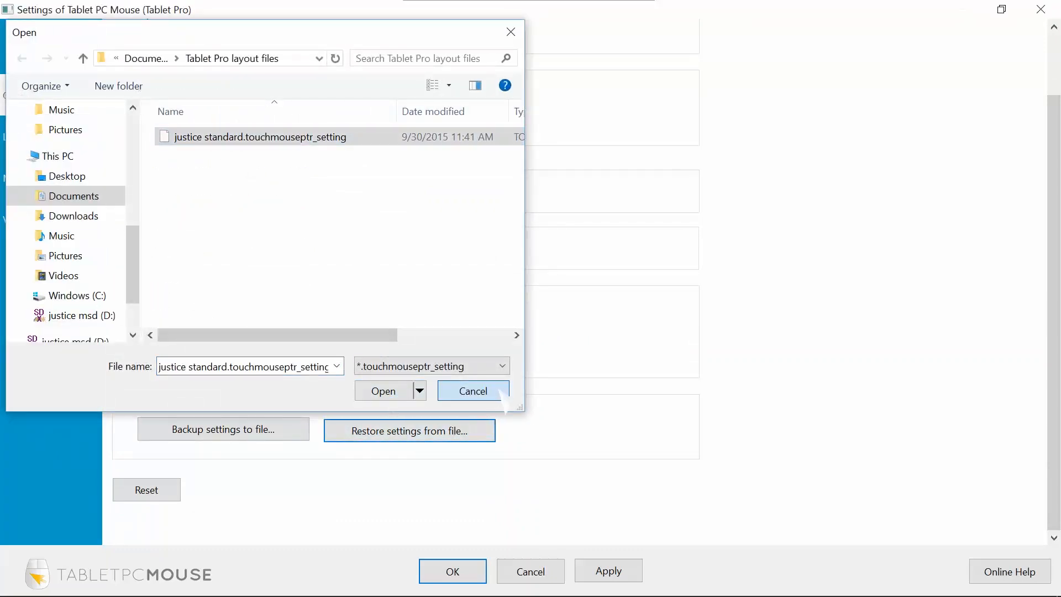
left_click(472, 392)
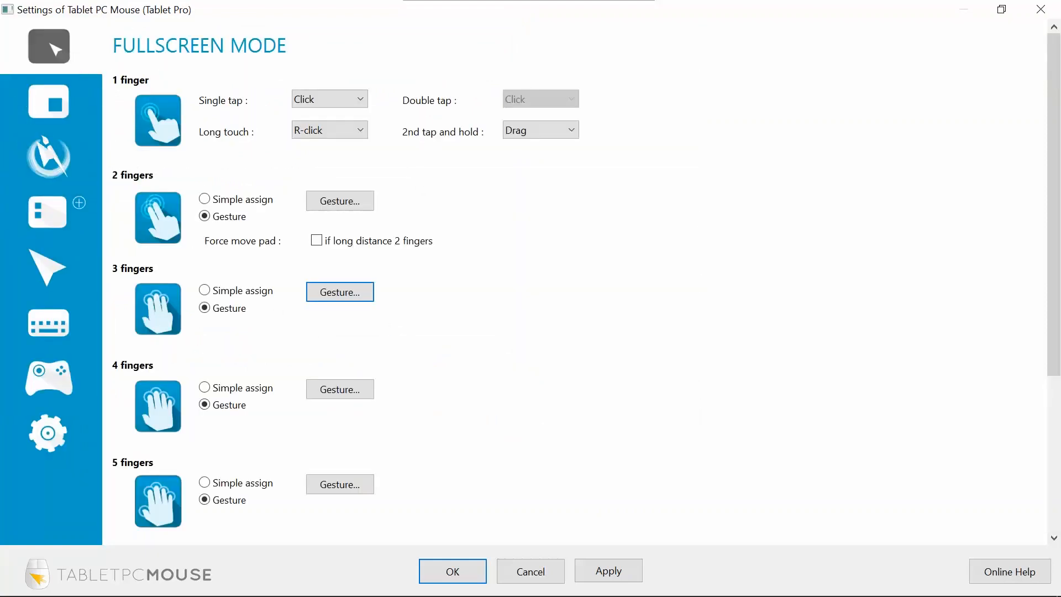
- Keep the artist pad docked on the Left side and confirm with OK to save and close settings
left_click(48, 156)
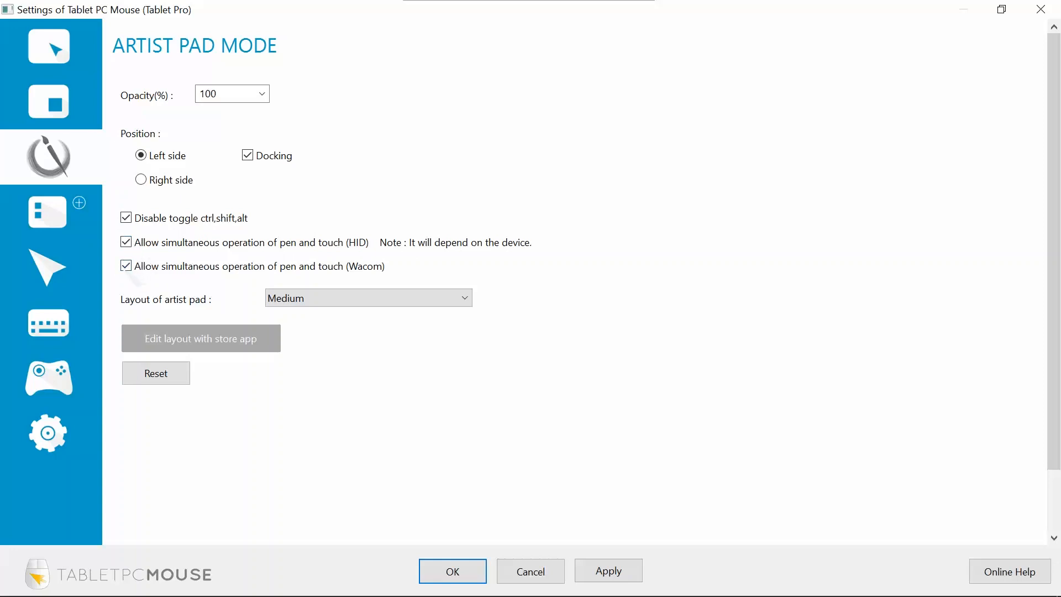
left_click(125, 243)
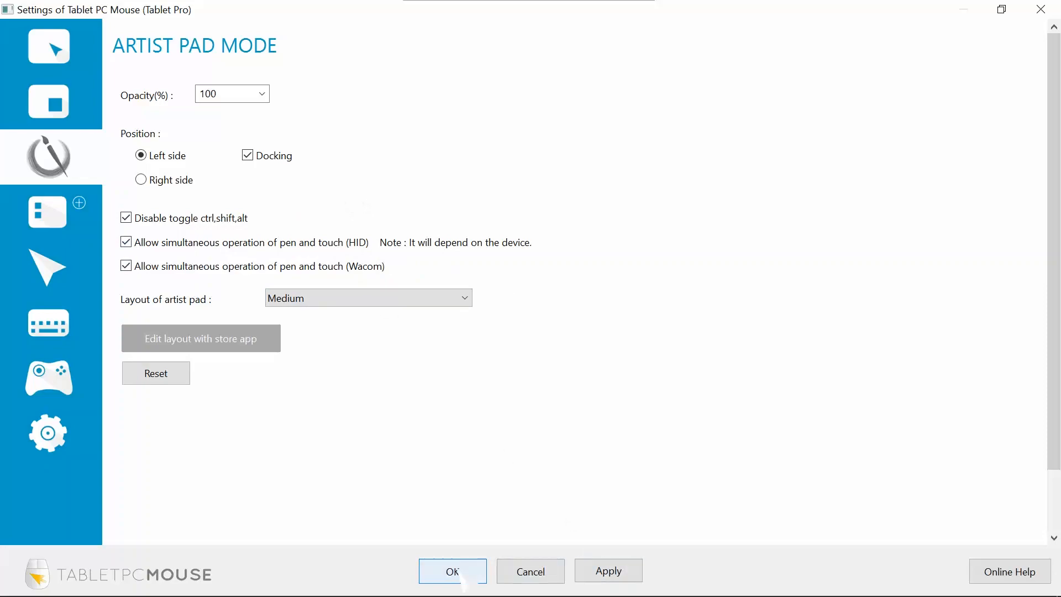
left_click(452, 571)
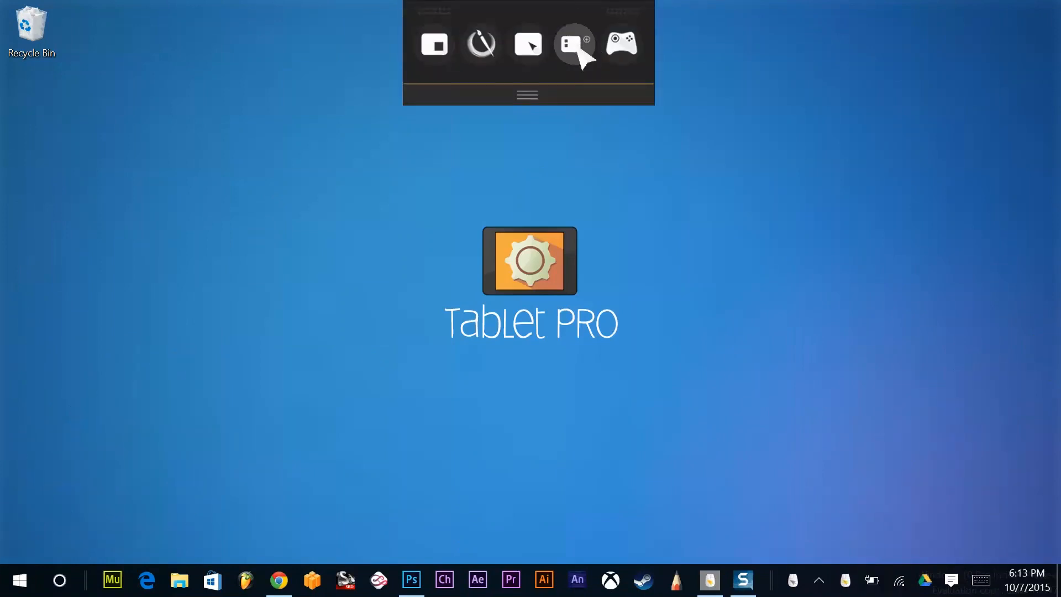
mouse_move(481, 44)
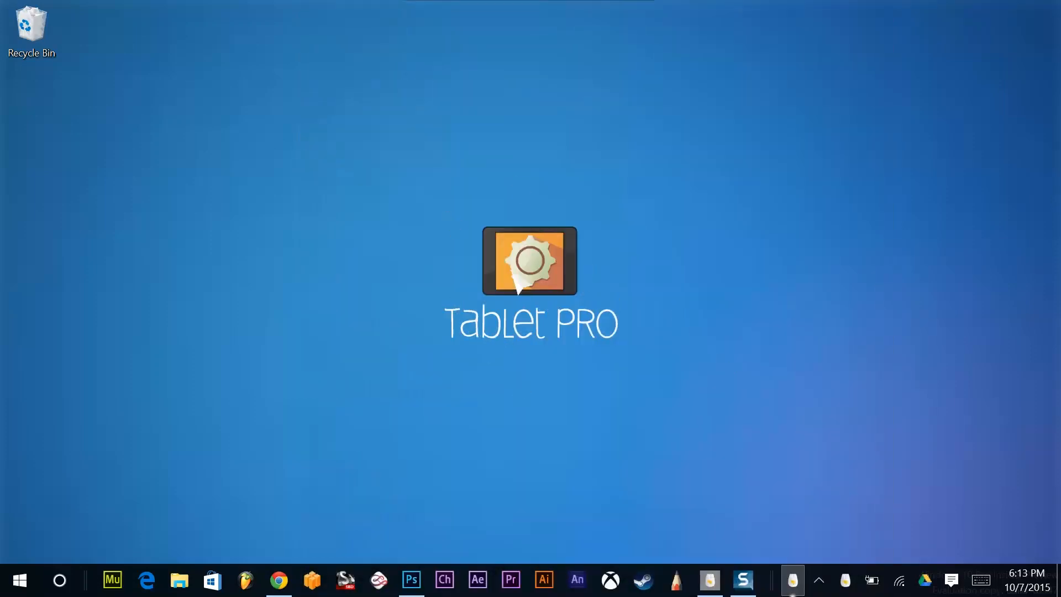
mouse_move(761, 487)
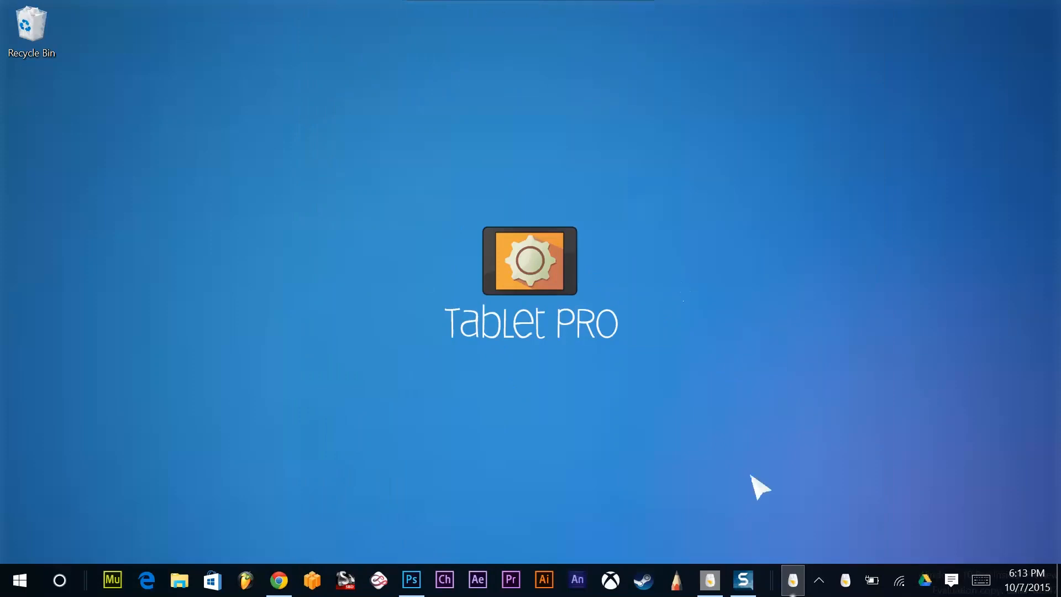
mouse_move(296, 56)
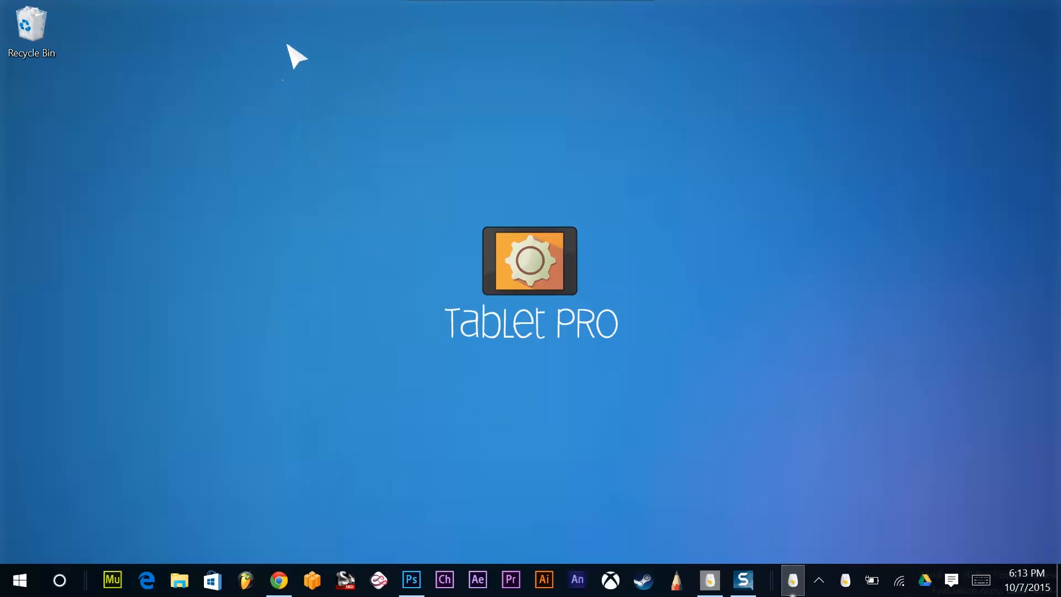
mouse_move(926, 504)
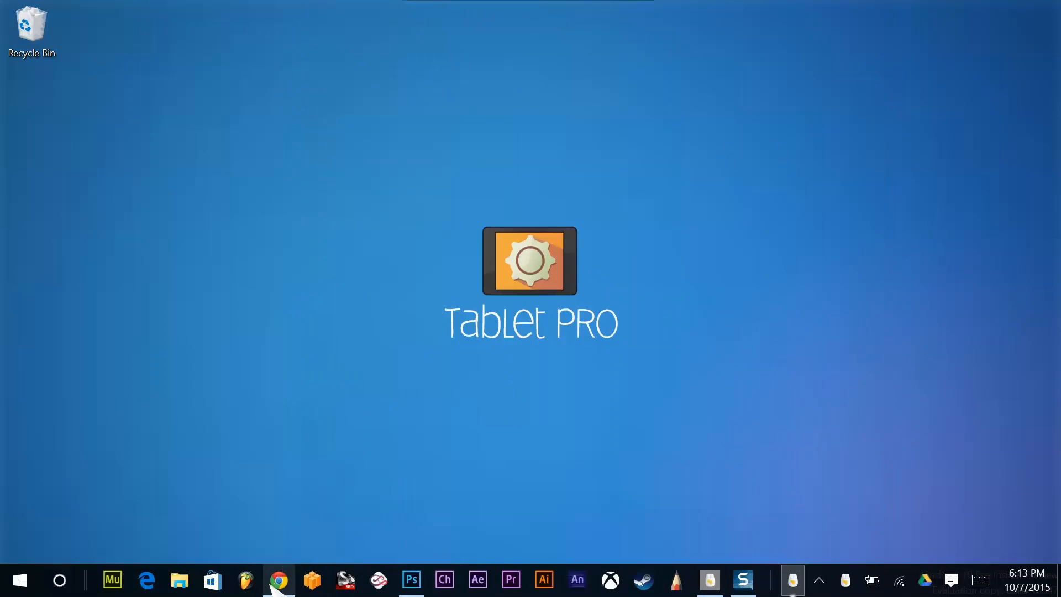
- Bring the Google Chrome window to the front from the taskbar
left_click(279, 580)
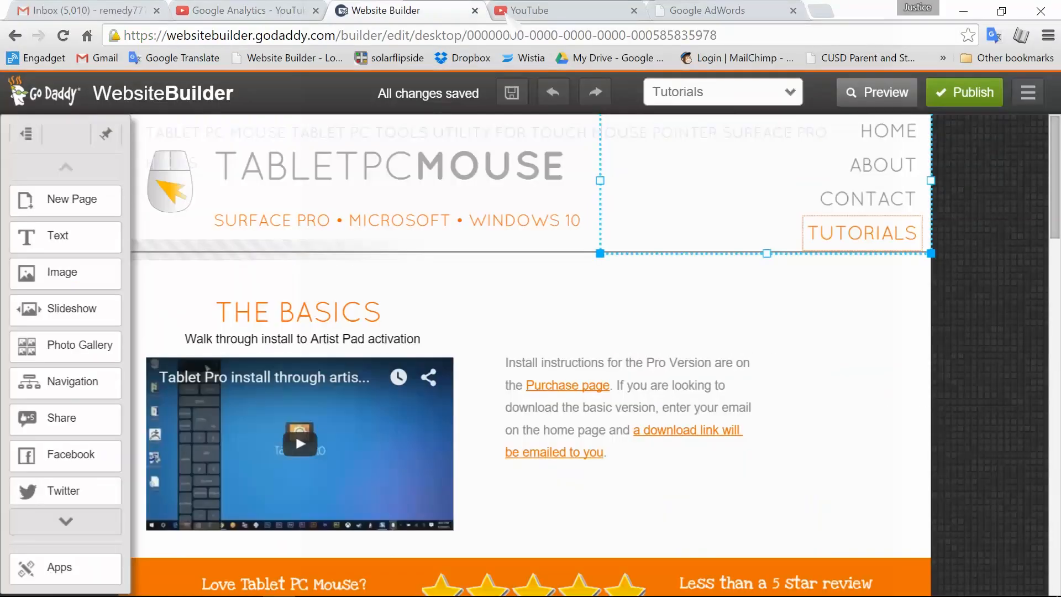
- View the YouTube edit page for the Tablet Pro Video Ad and its video details
left_click(565, 10)
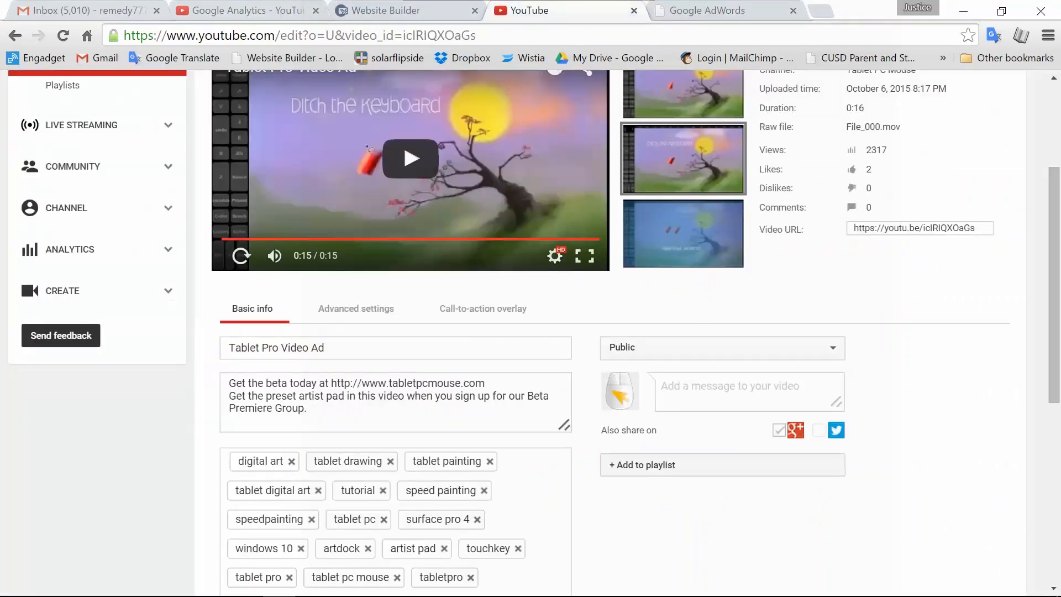
scroll("down", 3)
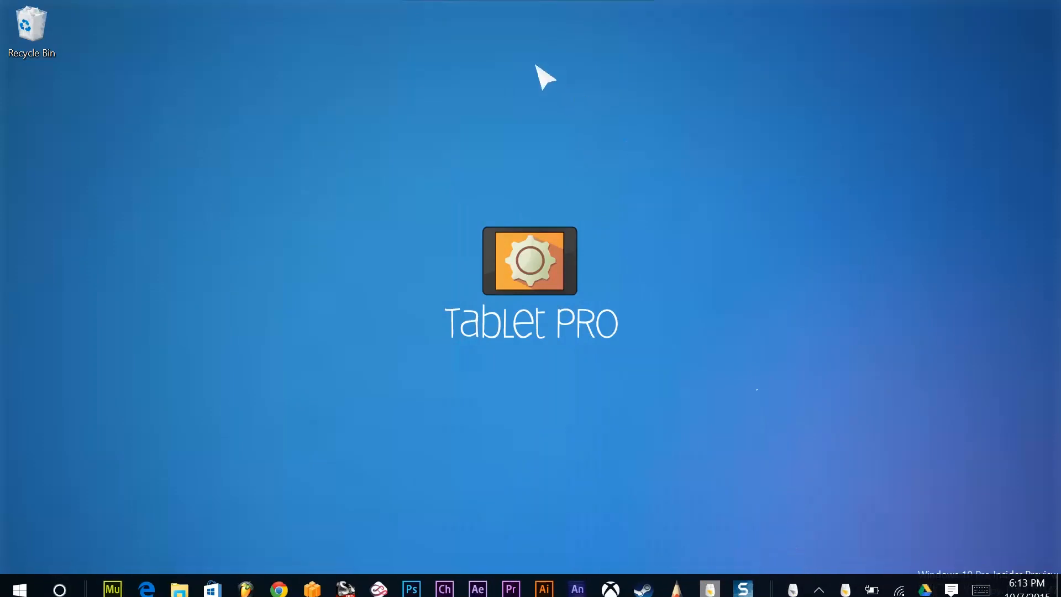
mouse_move(533, 15)
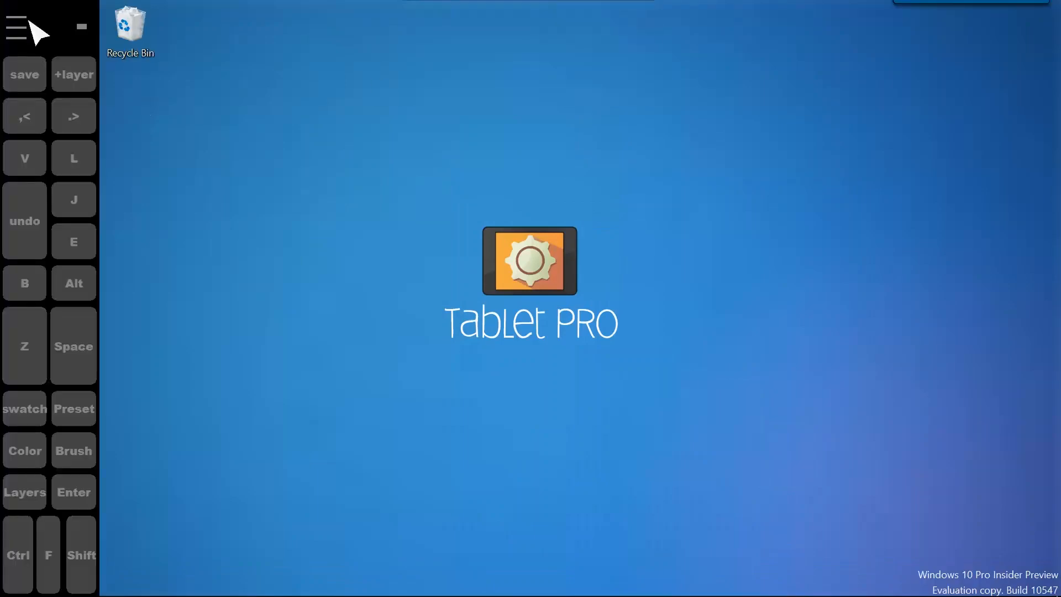
mouse_move(533, 14)
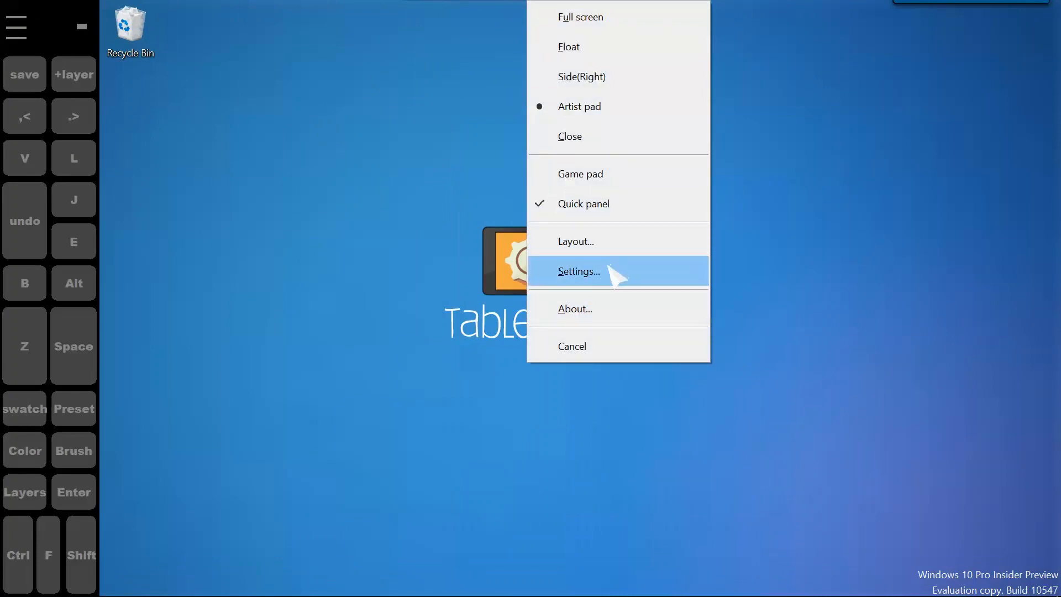
- Set the Quick panel minimum size to 8 in Tablet Pro's General settings
left_click(578, 272)
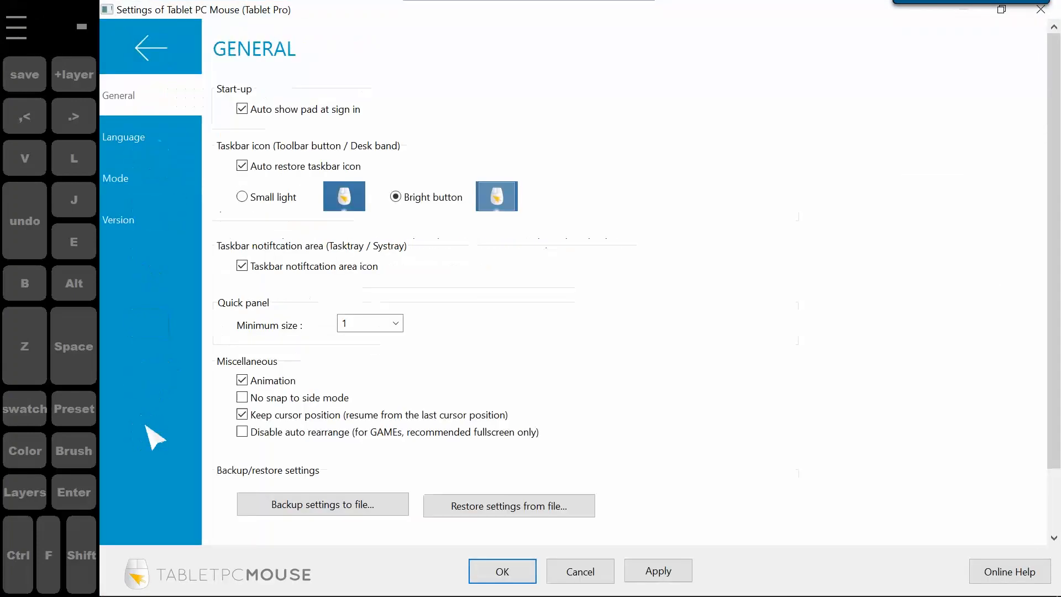
left_click(396, 323)
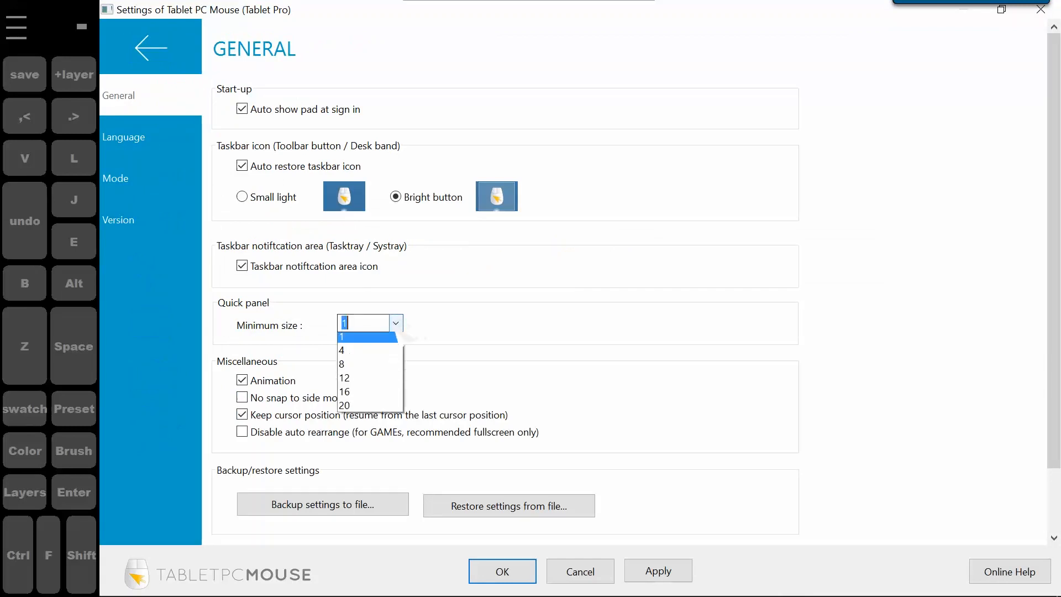
left_click(341, 336)
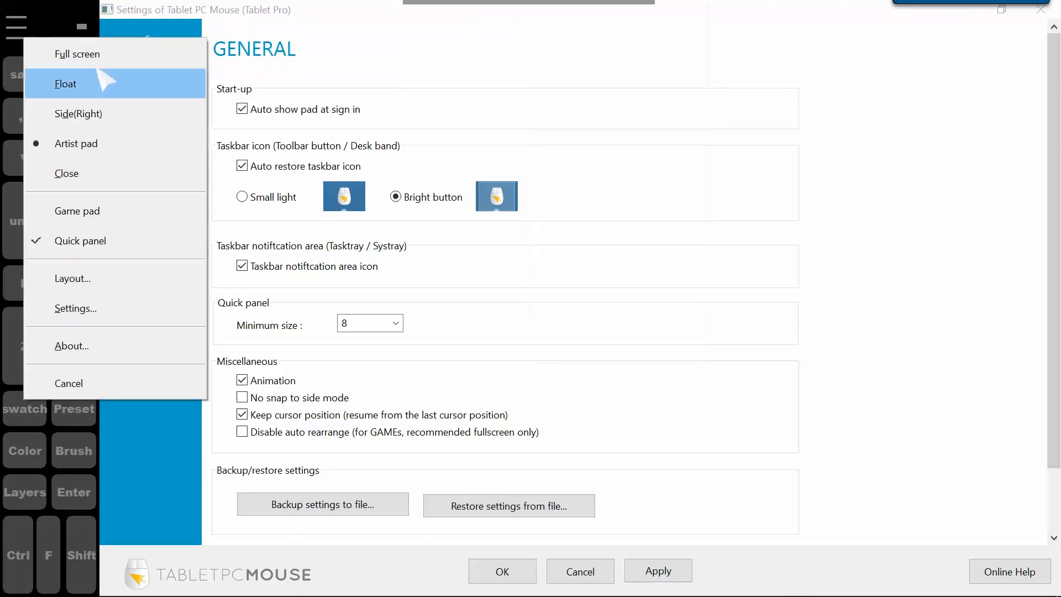
mouse_move(78, 54)
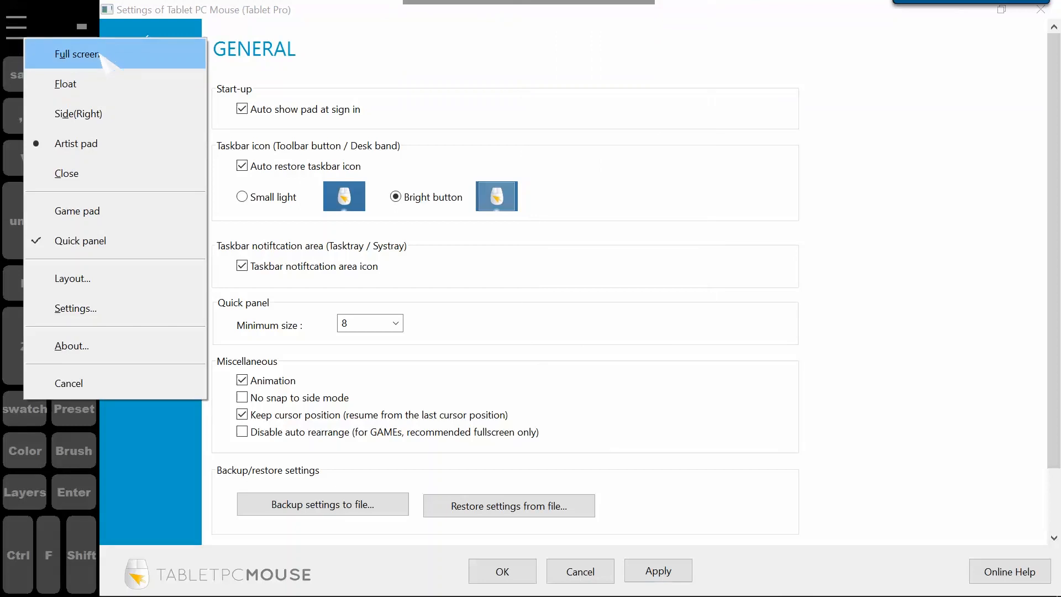
mouse_move(520, 38)
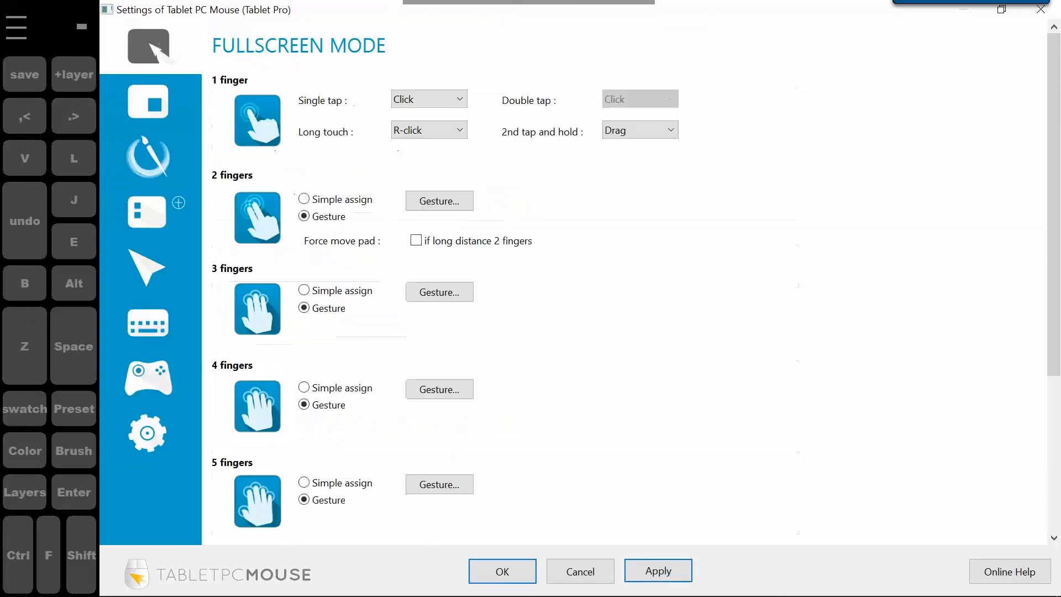
- Review the Fullscreen Mode button-opacity choices, then move to Artist Pad Mode settings
scroll("down", 3)
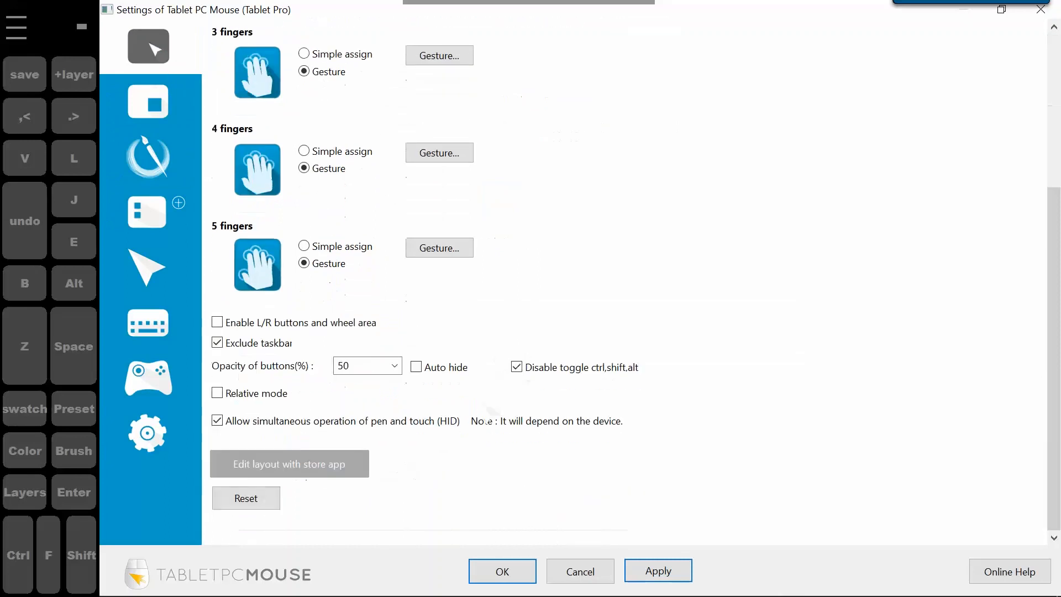
left_click(394, 366)
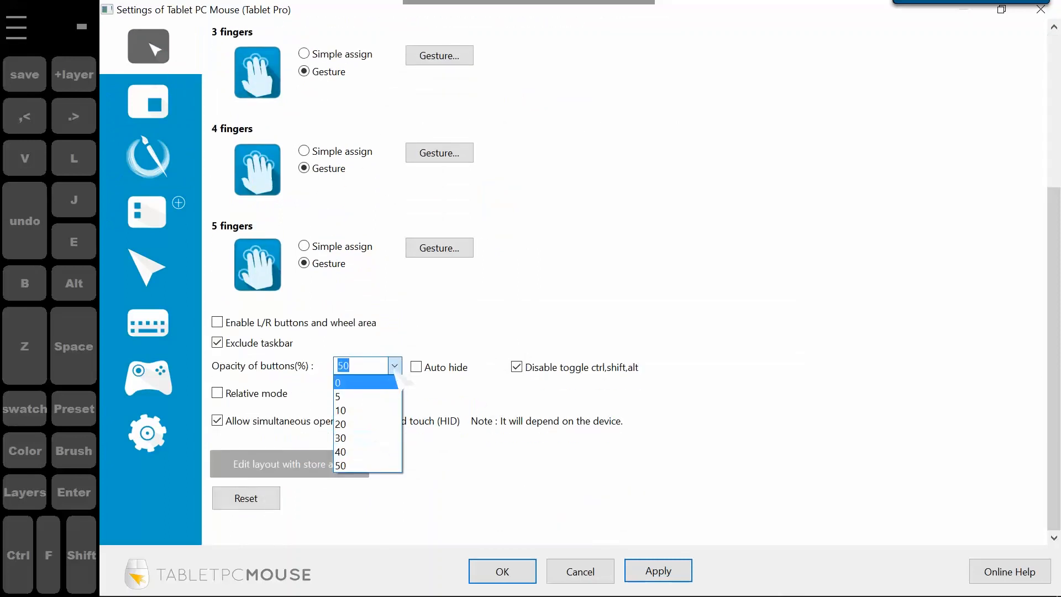
left_click(147, 156)
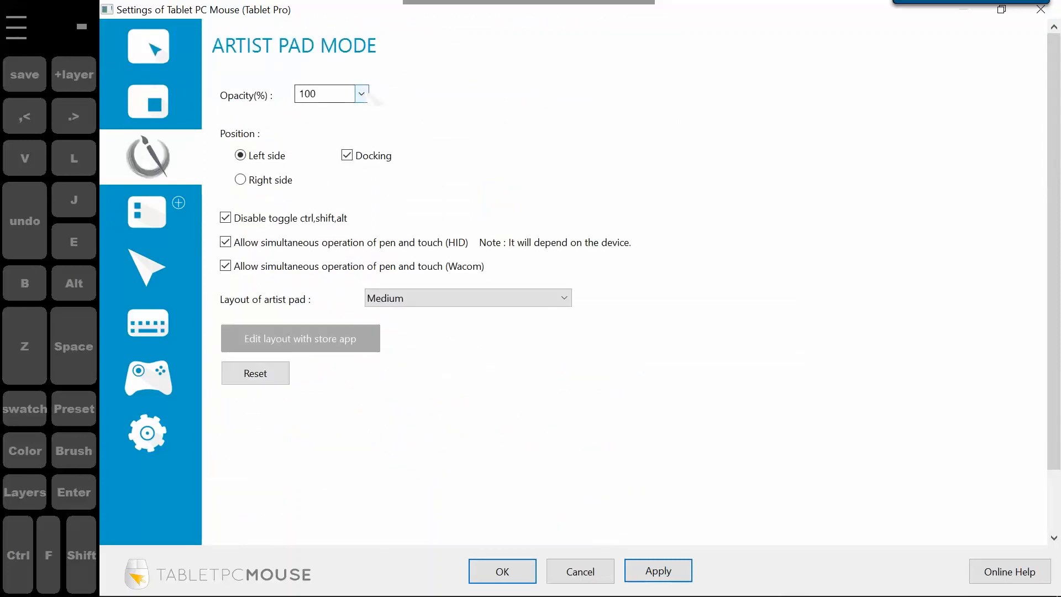